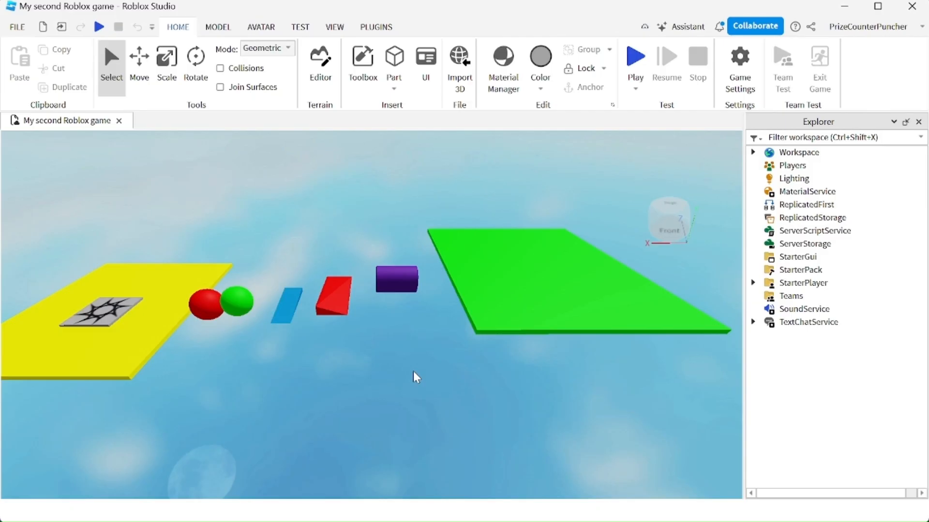
mouse_move(635, 59)
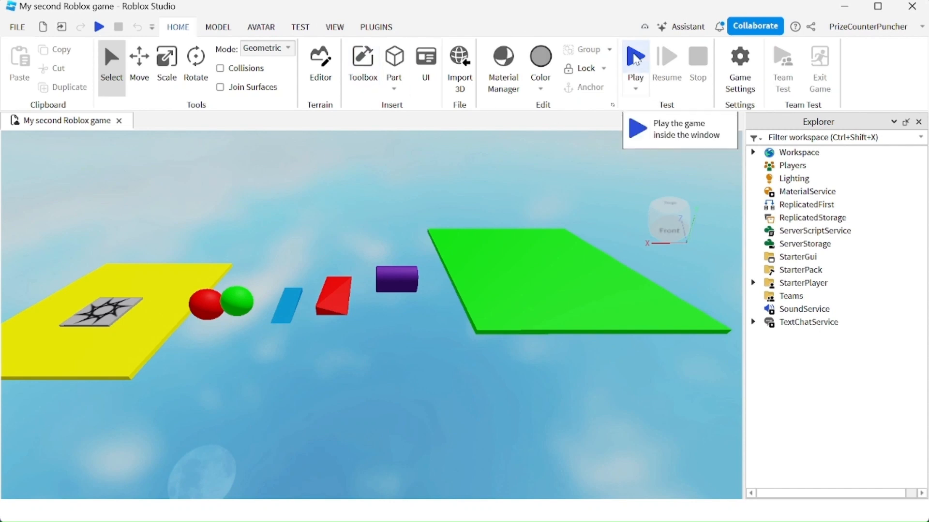
mouse_move(456, 330)
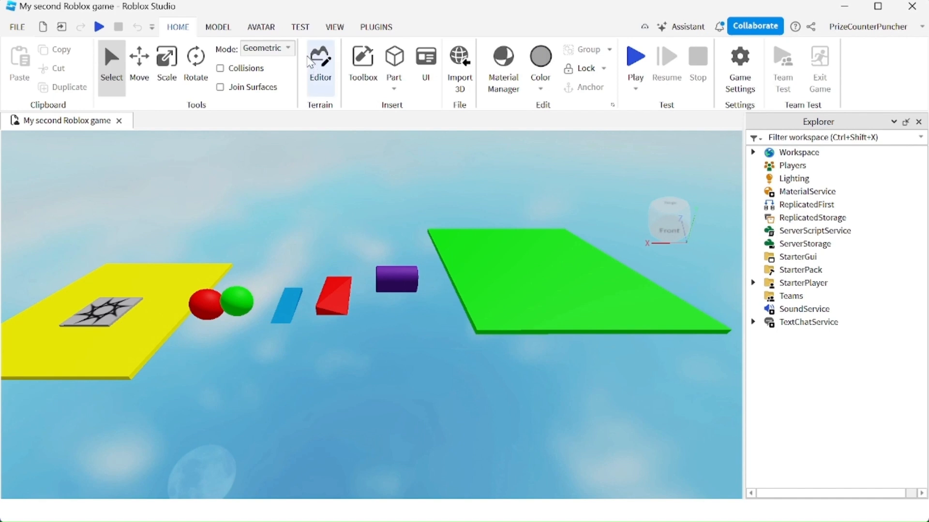
Configure the Local Server playtest on the Test tab to use 2 players
click(300, 27)
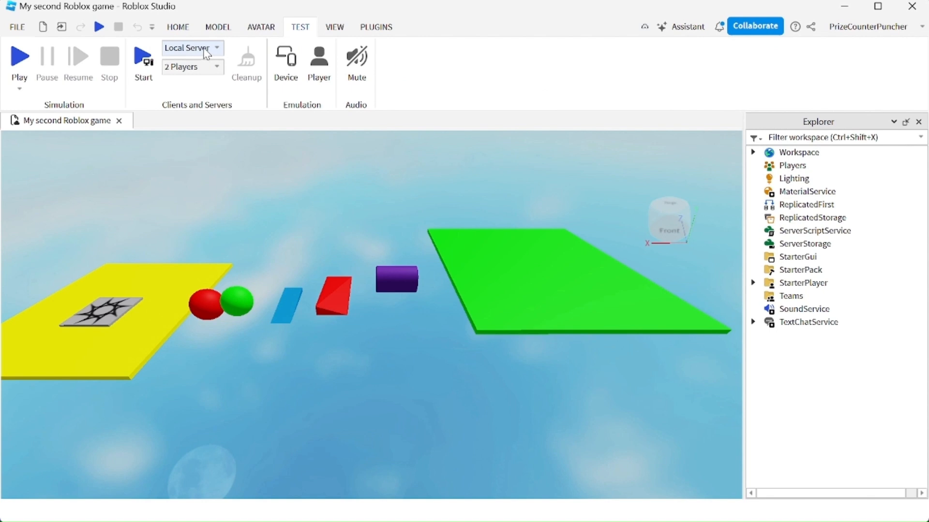
click(191, 67)
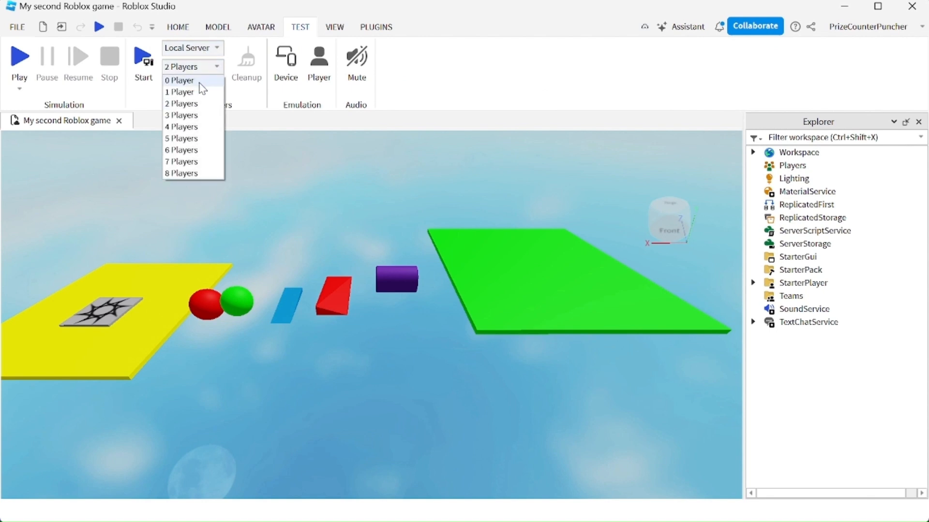
mouse_move(197, 110)
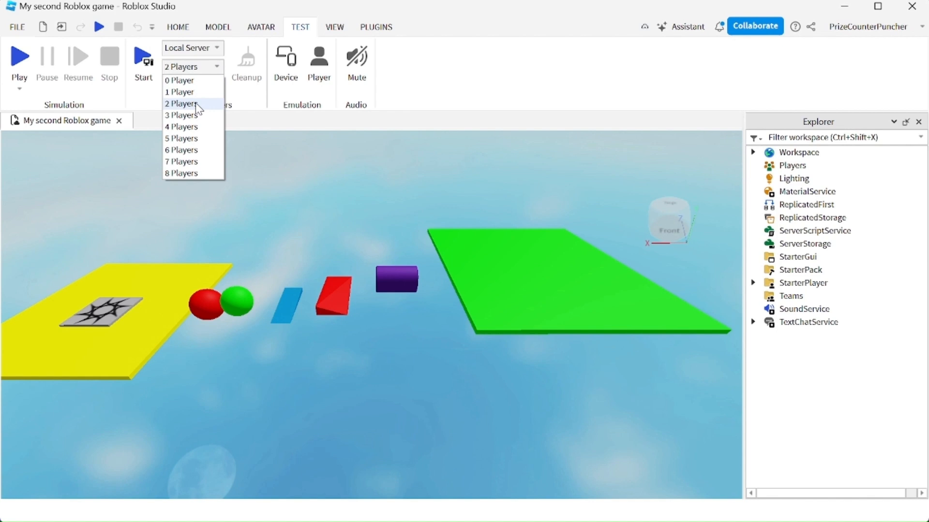
click(182, 103)
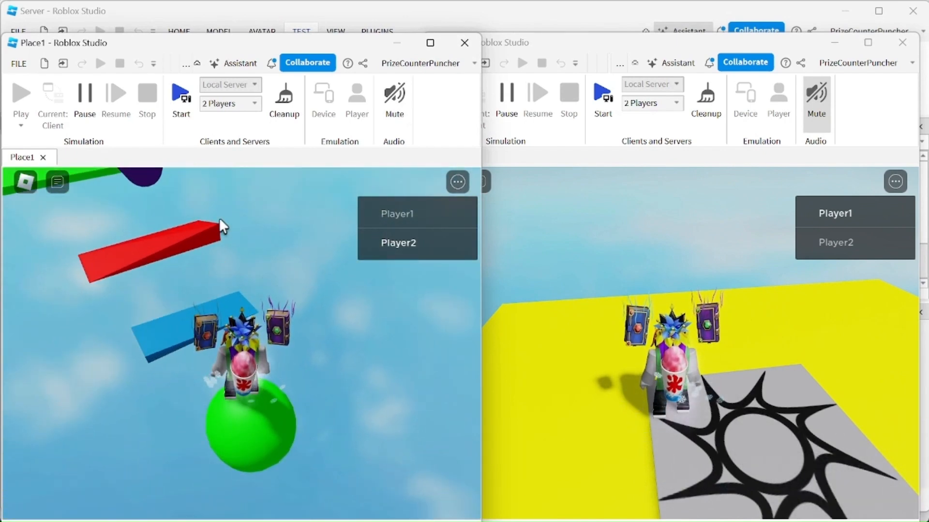
mouse_move(284, 98)
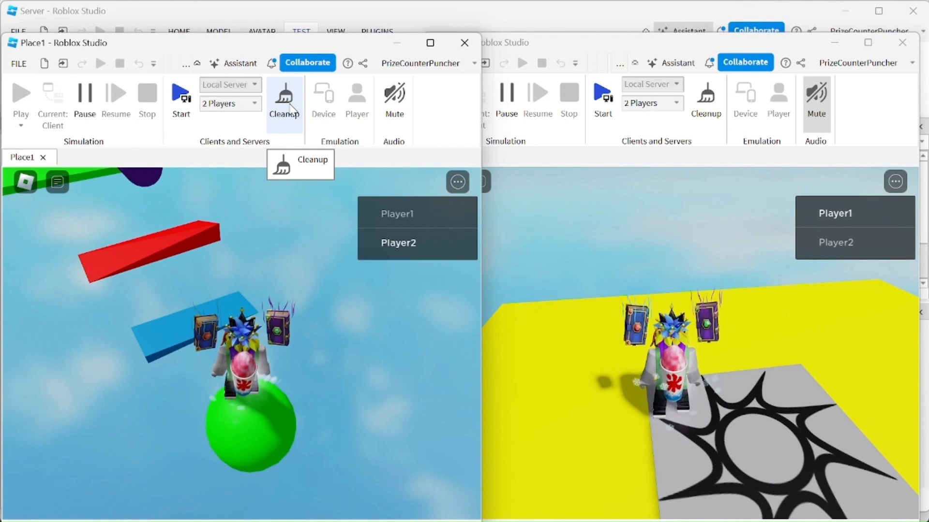